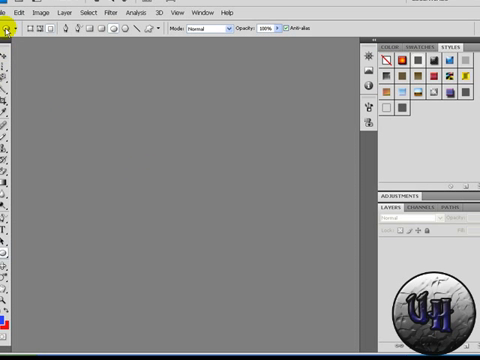
# - Start a new document via File > New
pyautogui.click(12, 12)
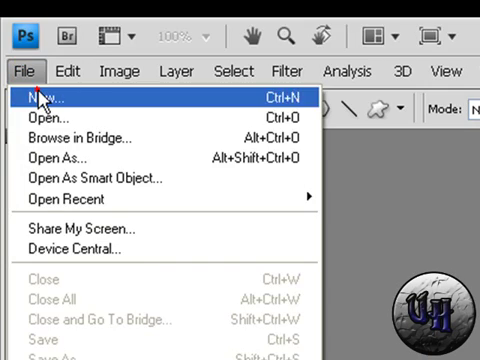
pyautogui.click(40, 98)
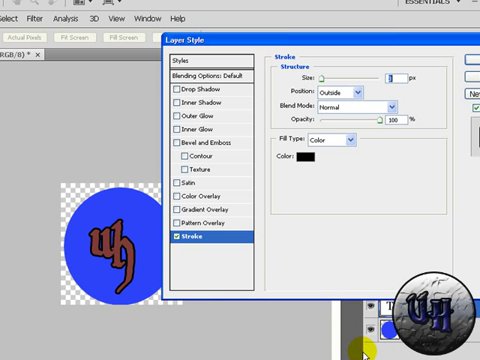
pyautogui.moveTo(332, 78)
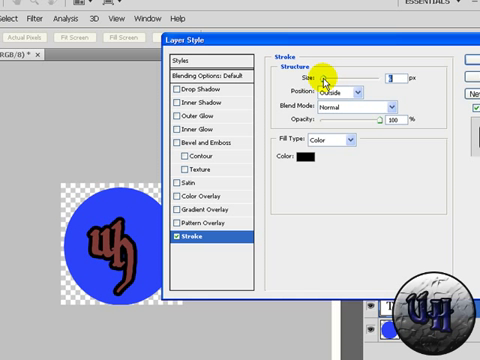
pyautogui.moveTo(250, 190)
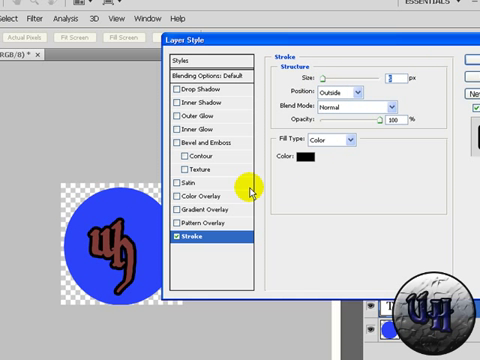
# - Enable a Gradient Overlay on the stroked blue badge layer
pyautogui.click(210, 200)
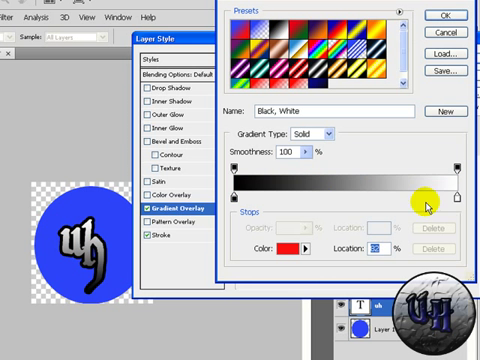
pyautogui.moveTo(428, 192); pyautogui.dragTo(410, 192)
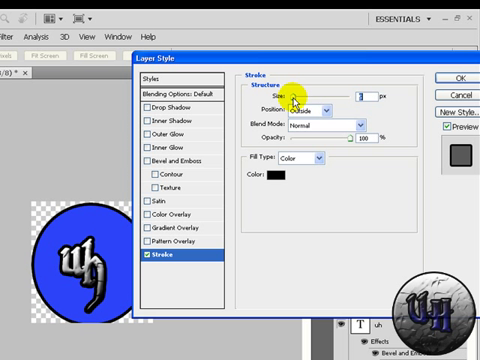
pyautogui.moveTo(200, 236)
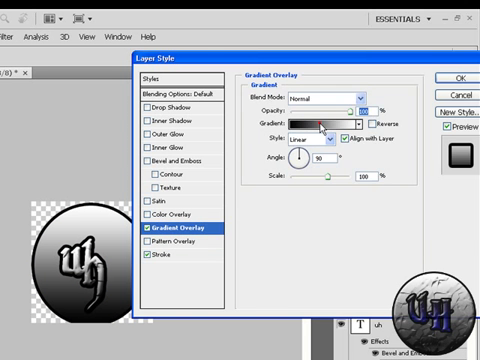
# - Recolour the overlay gradient to blue-to-black, then add a Bevel and Emboss texture
pyautogui.click(312, 122)
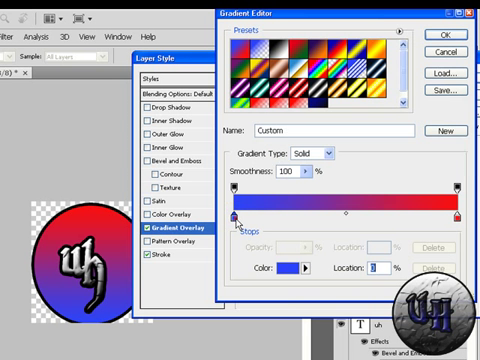
pyautogui.click(292, 264)
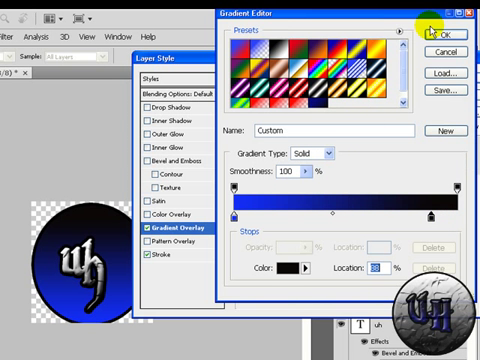
pyautogui.click(434, 34)
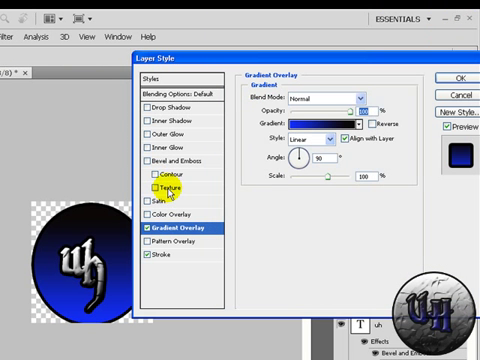
pyautogui.click(178, 192)
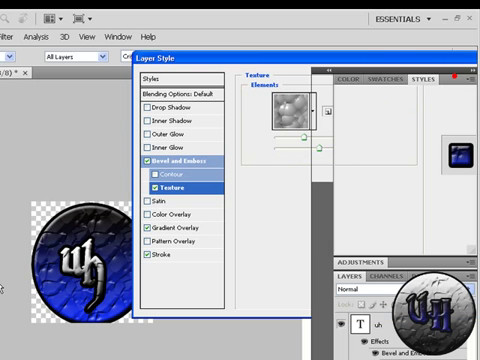